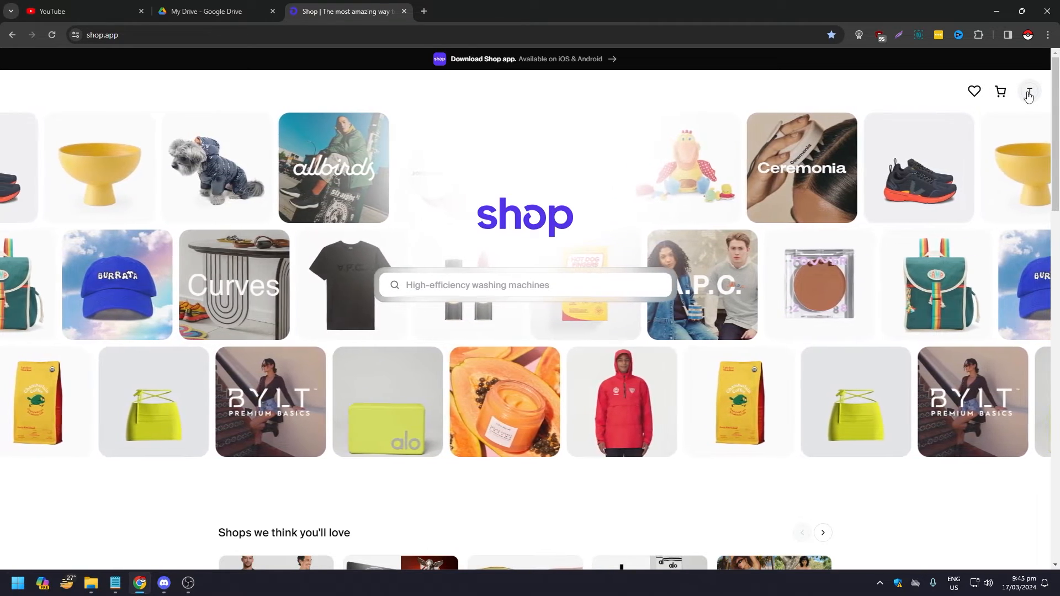
# Go to Settings from the profile avatar menu, opening the Shop Pay Account page.
pyautogui.click(1029, 91)
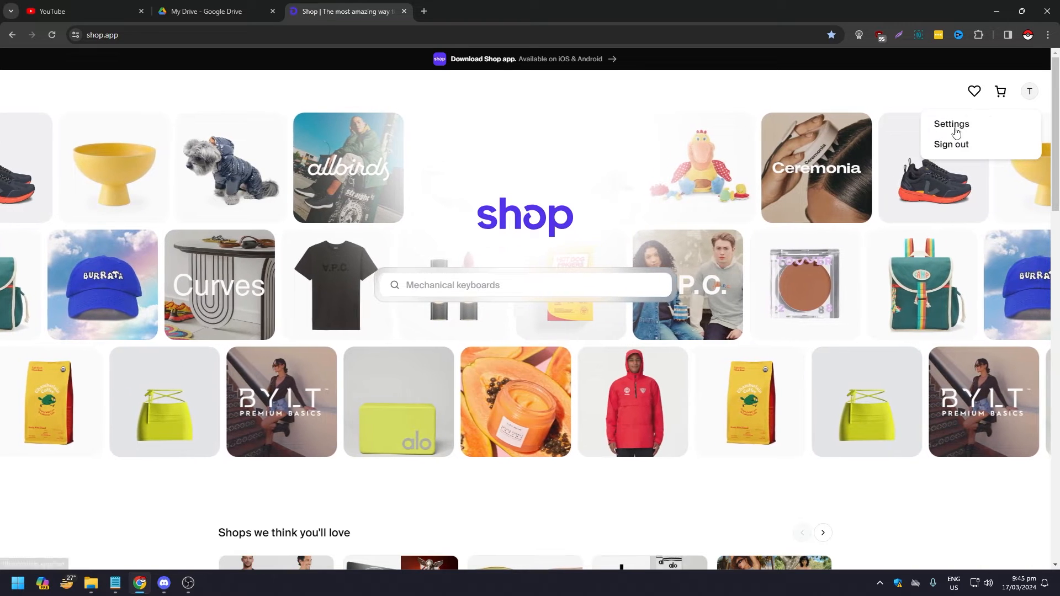
pyautogui.moveTo(953, 144)
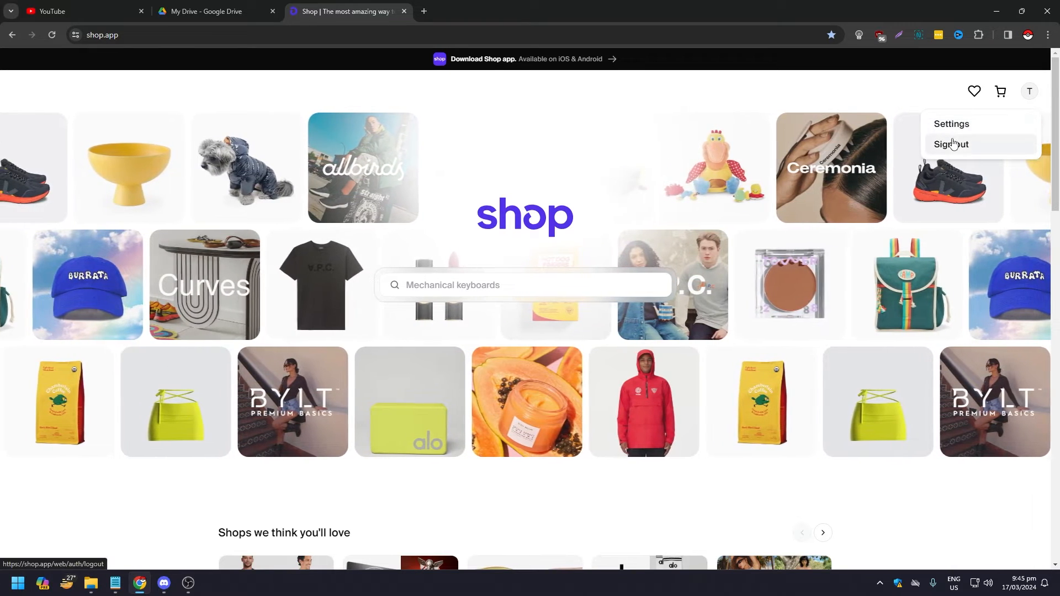
pyautogui.click(952, 123)
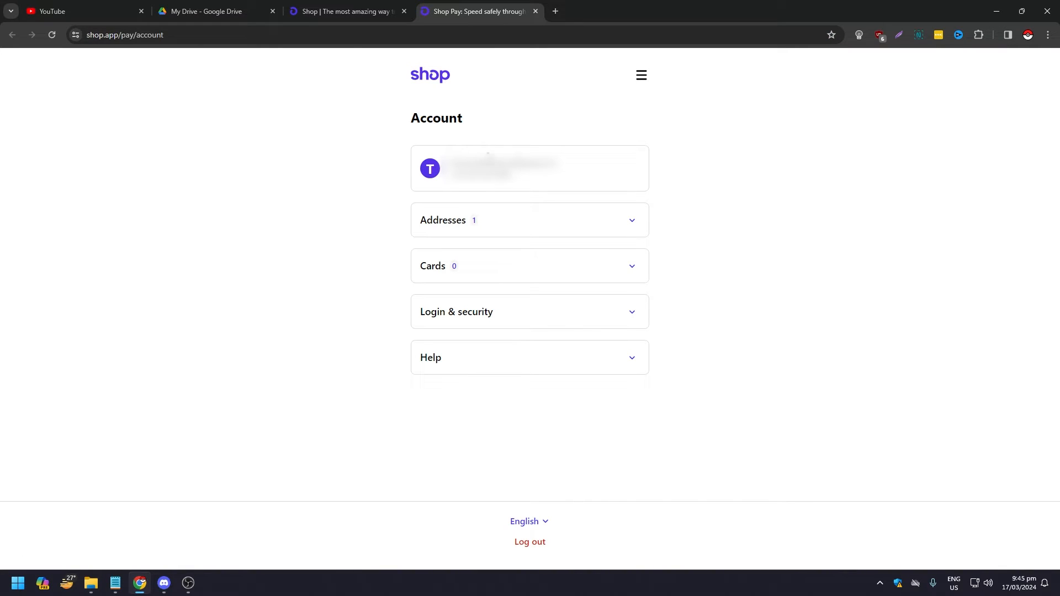
pyautogui.moveTo(595, 214)
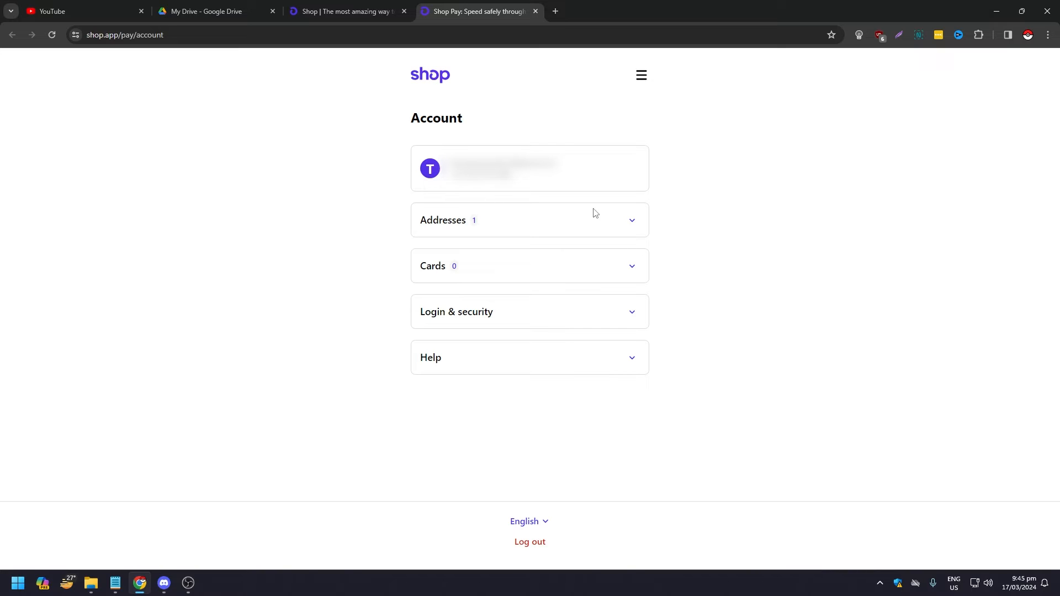
pyautogui.moveTo(503, 230)
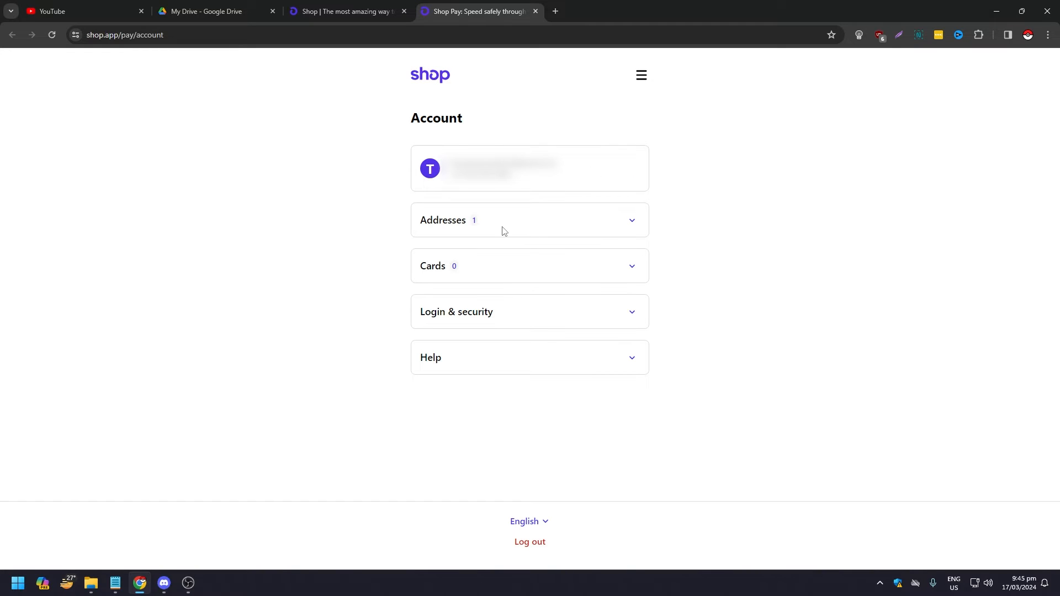
pyautogui.moveTo(485, 356)
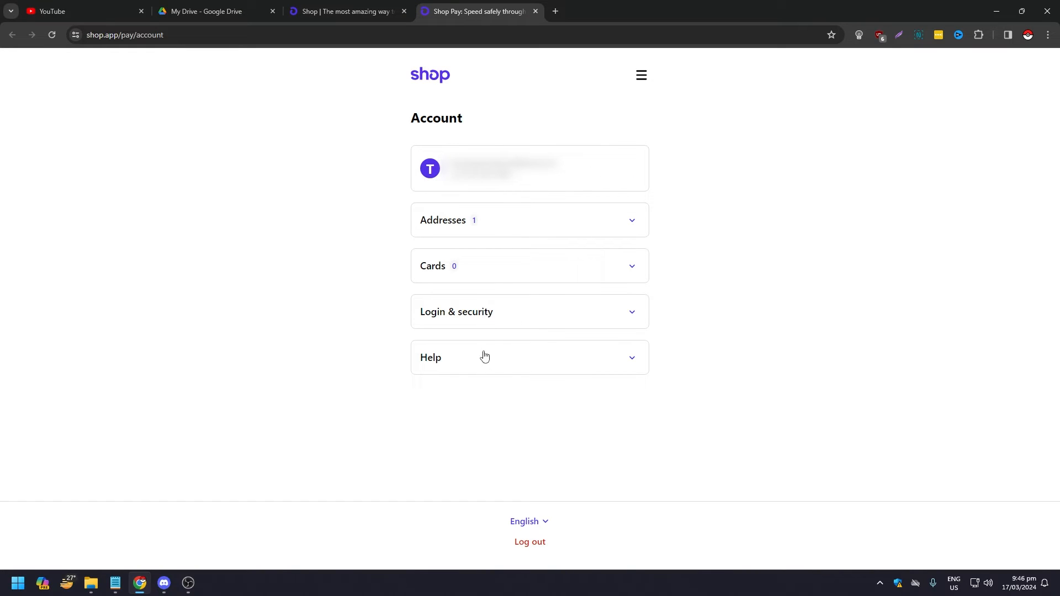
pyautogui.moveTo(453, 317)
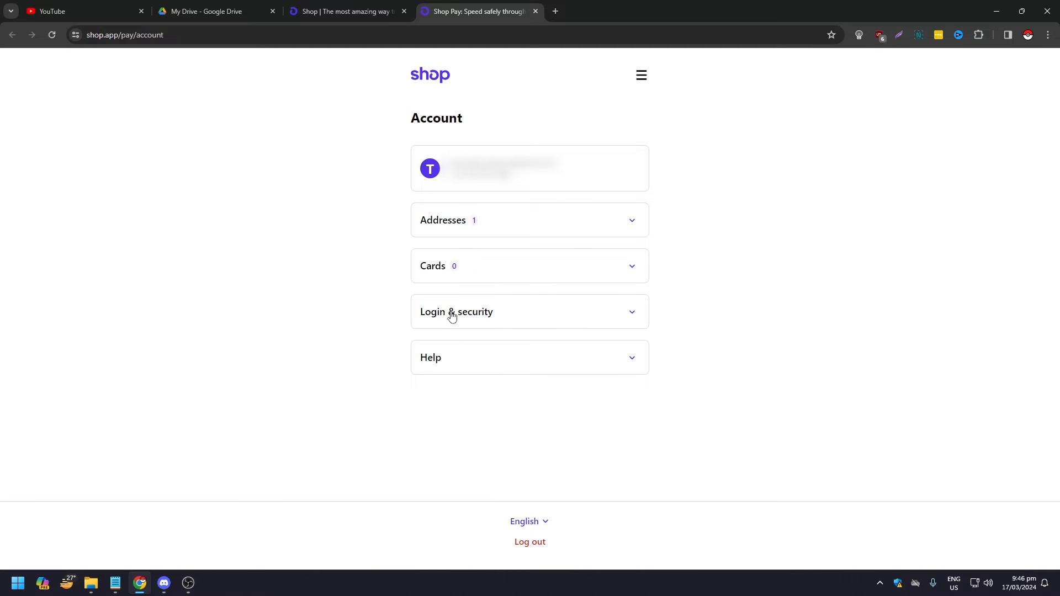
# Expand Login & security to reveal email, mobile number and log-out-everywhere options.
pyautogui.click(531, 312)
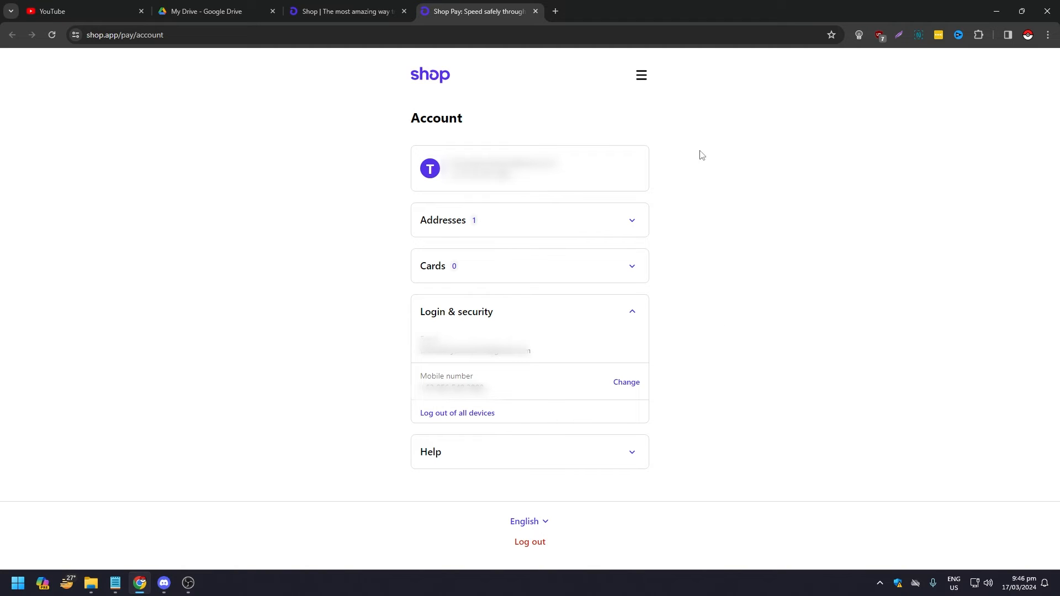
pyautogui.moveTo(593, 424)
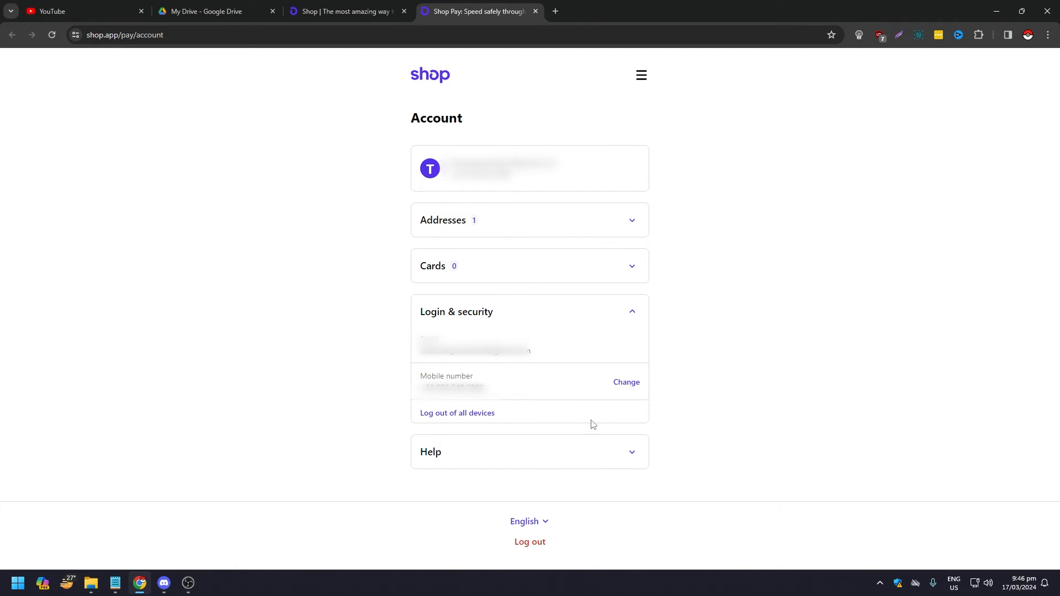
pyautogui.moveTo(626, 394)
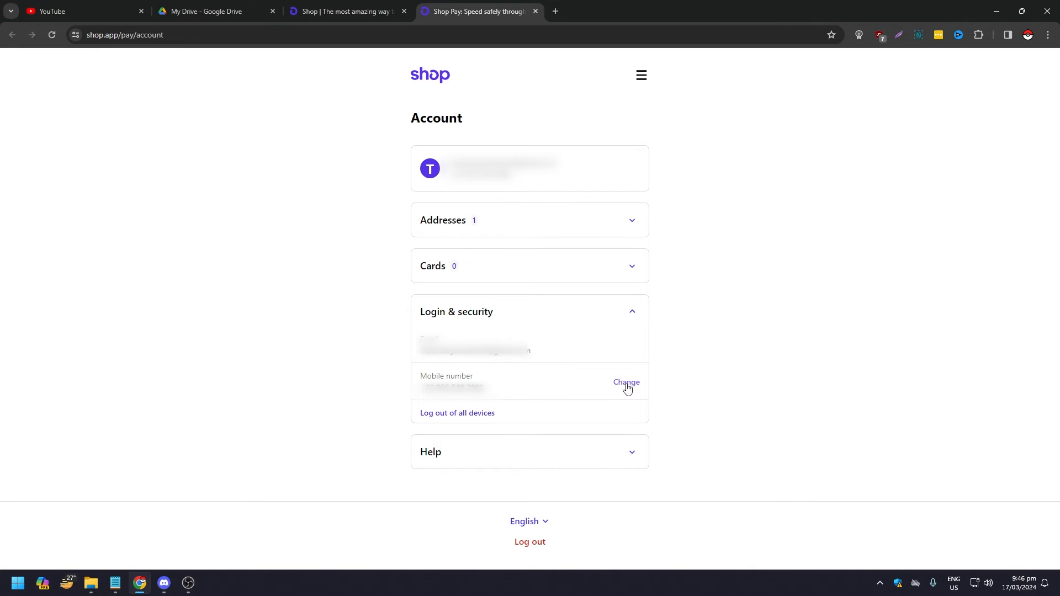
# Start changing the mobile number and focus the phone field showing the +63 country code.
pyautogui.click(626, 382)
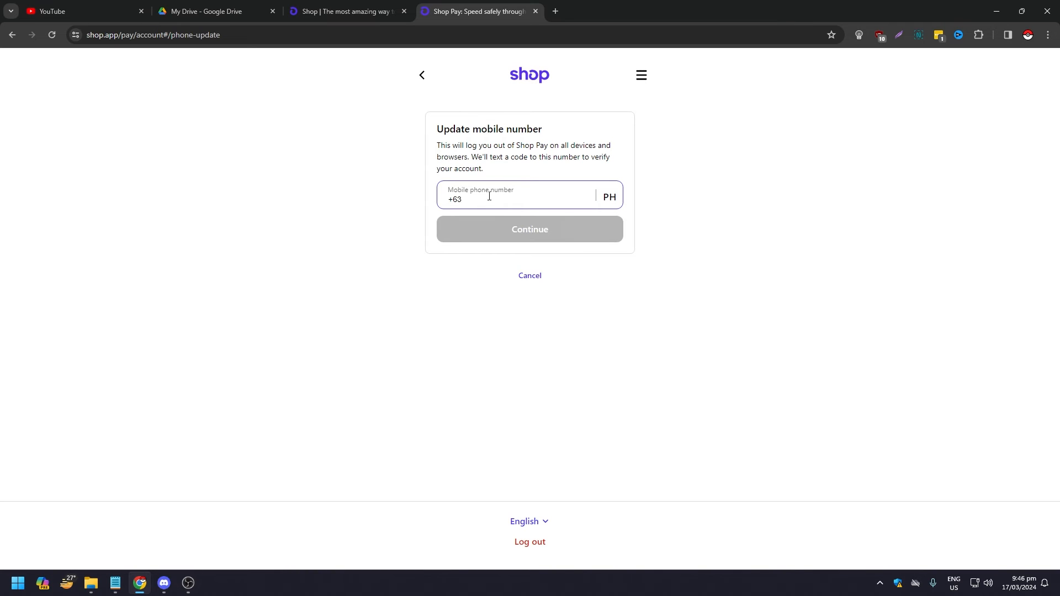
pyautogui.click(470, 200)
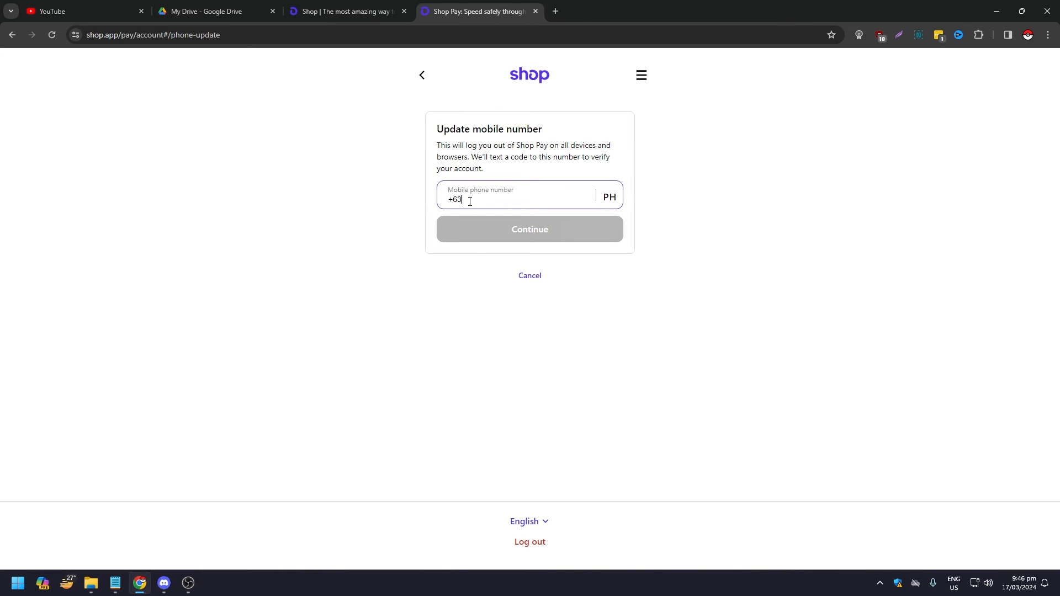